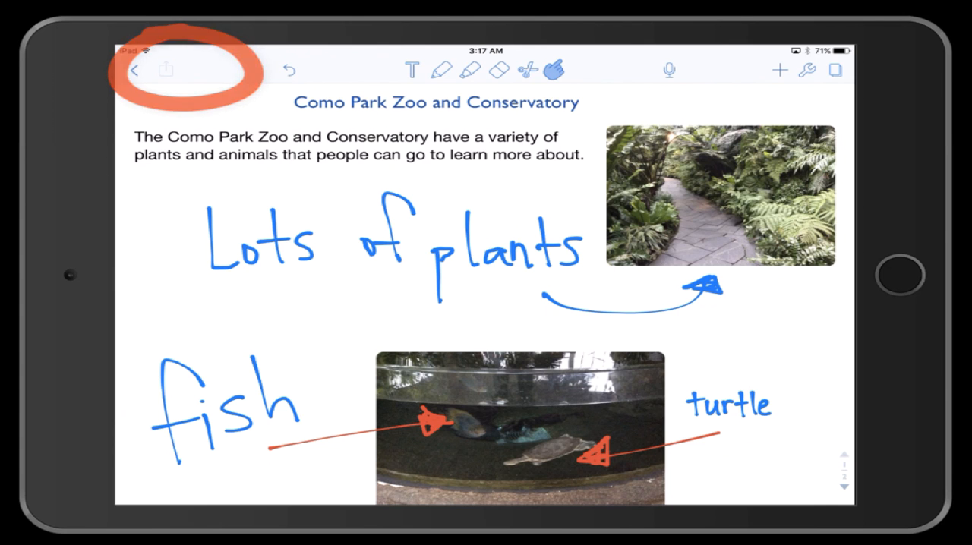
Share the Como Park Zoo and Conservatory note to other apps in PDF format.
left_click(167, 70)
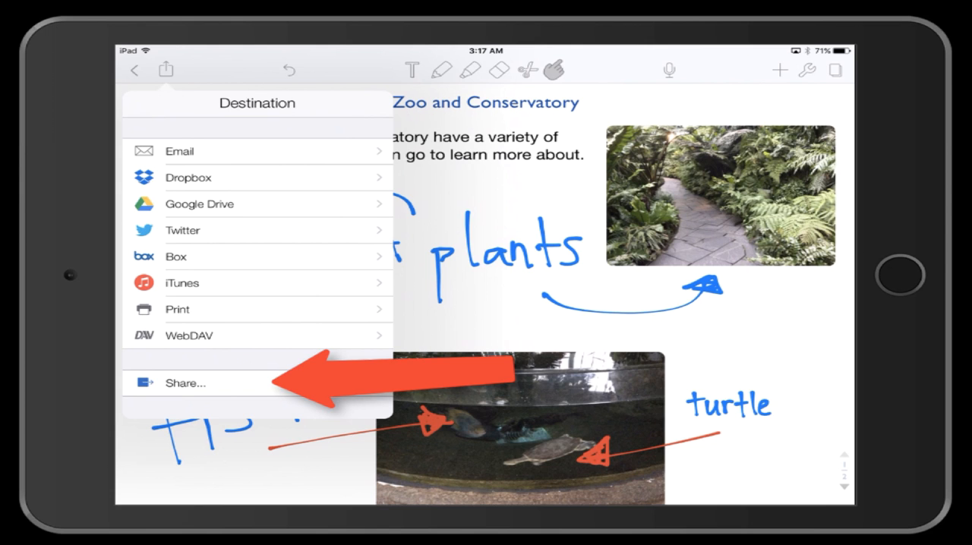
left_click(182, 381)
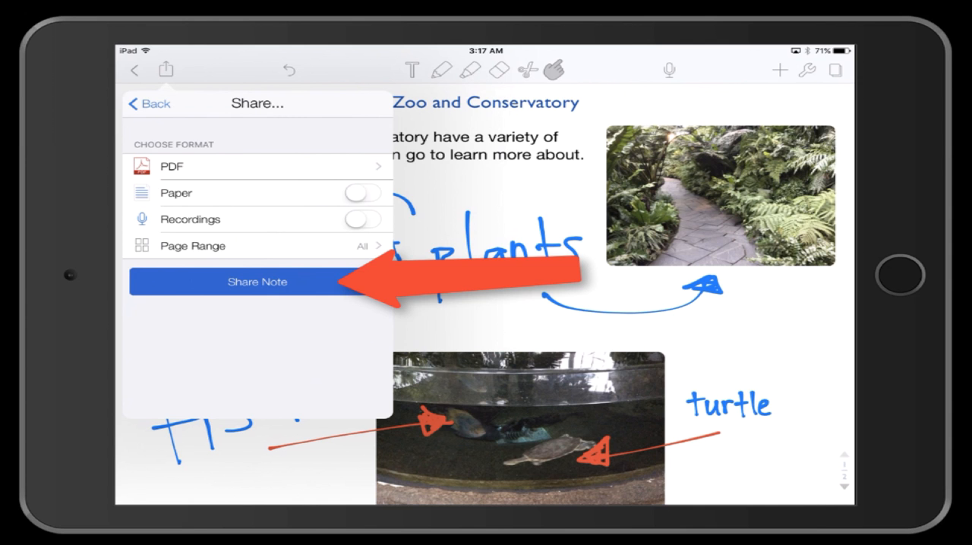
left_click(255, 282)
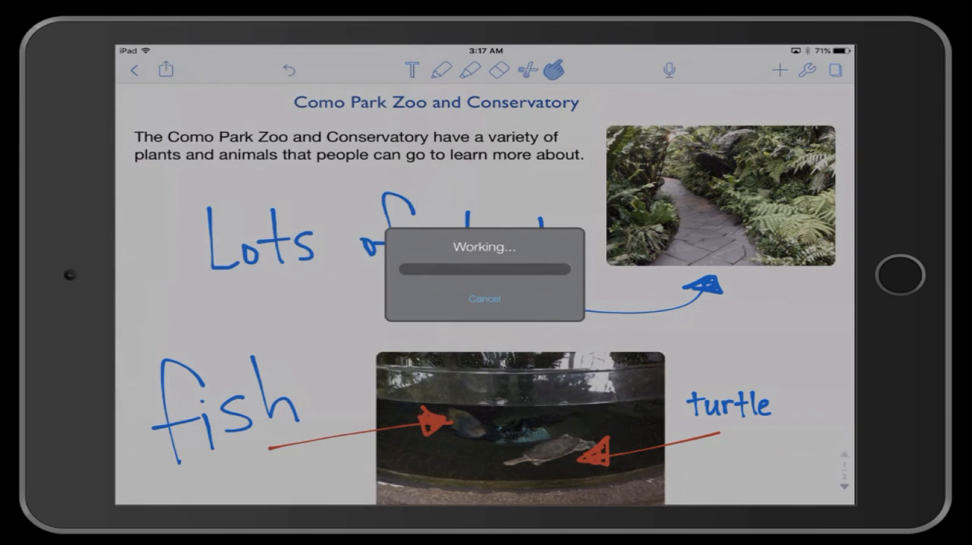
Send the exported PDF to Schoology via Import with Schoology.
left_click(170, 70)
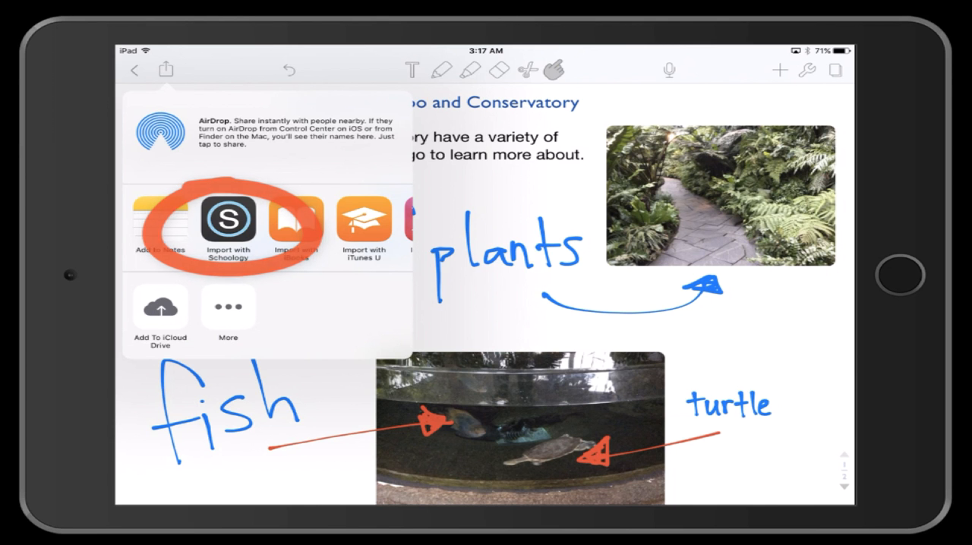
left_click(228, 222)
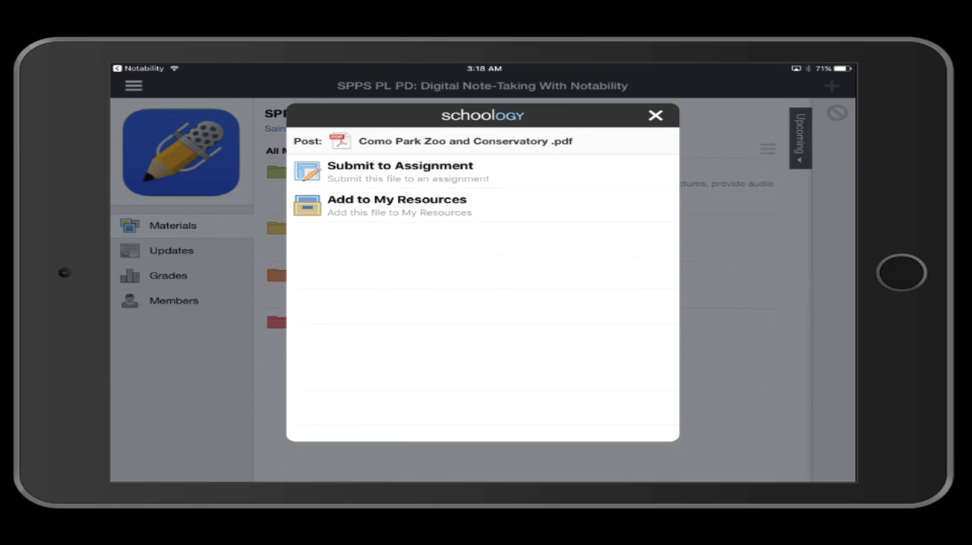
mouse_move(398, 170)
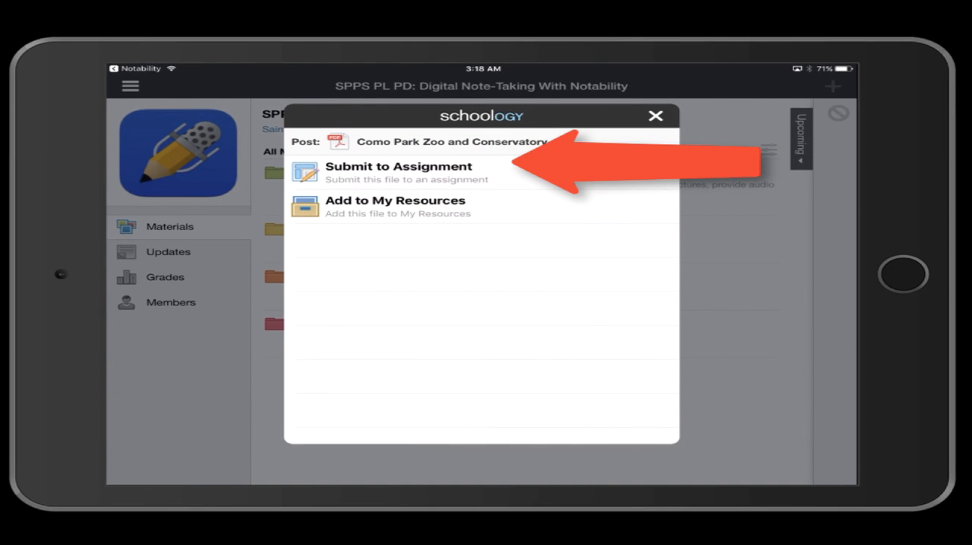
Submit the PDF to an assignment in the Digital Note-Taking With Notability course.
left_click(398, 173)
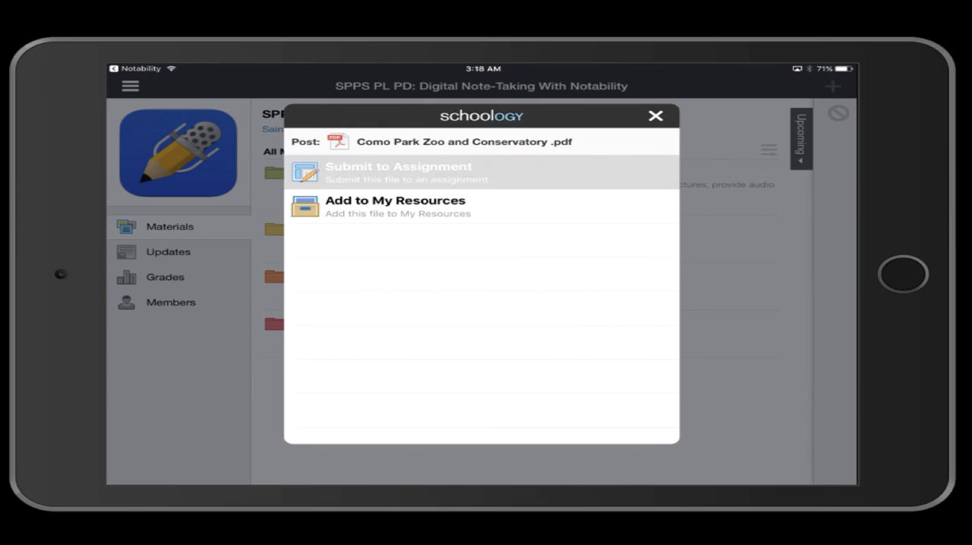
left_click(400, 174)
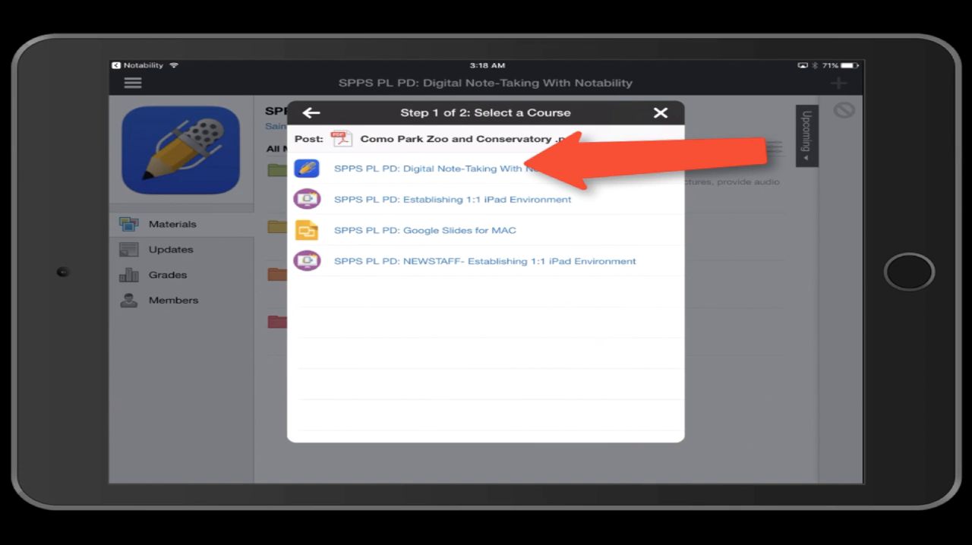
left_click(428, 167)
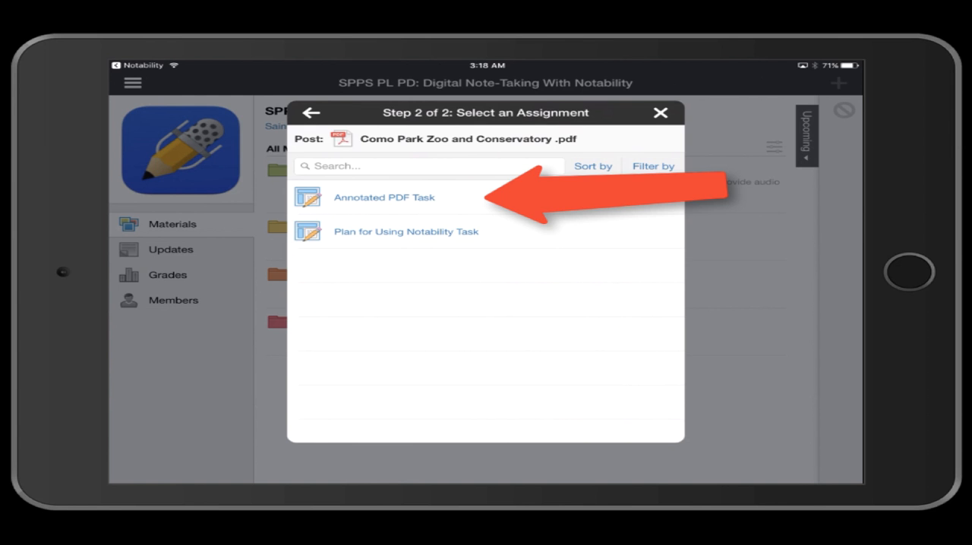
Upload the PDF to the Plan for Using Notability Task assignment.
left_click(407, 231)
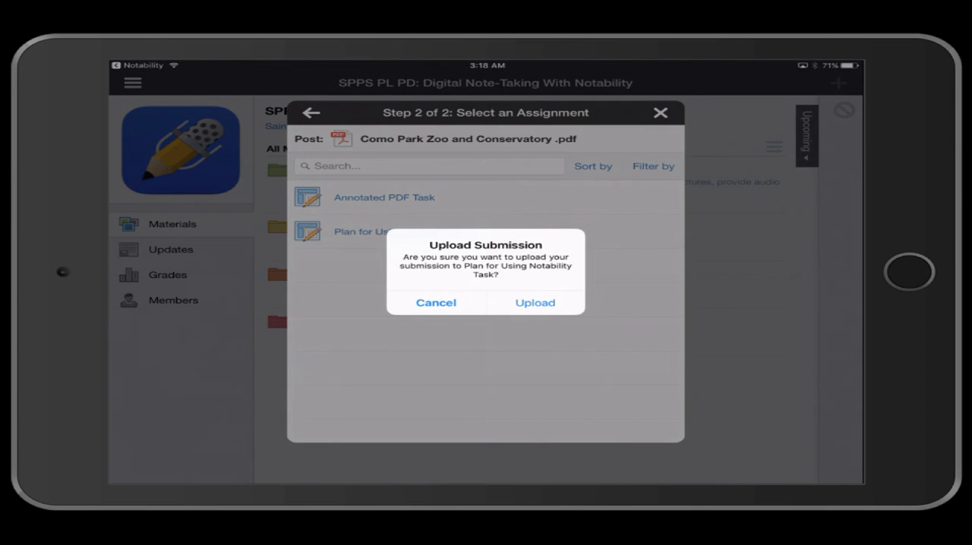
left_click(535, 302)
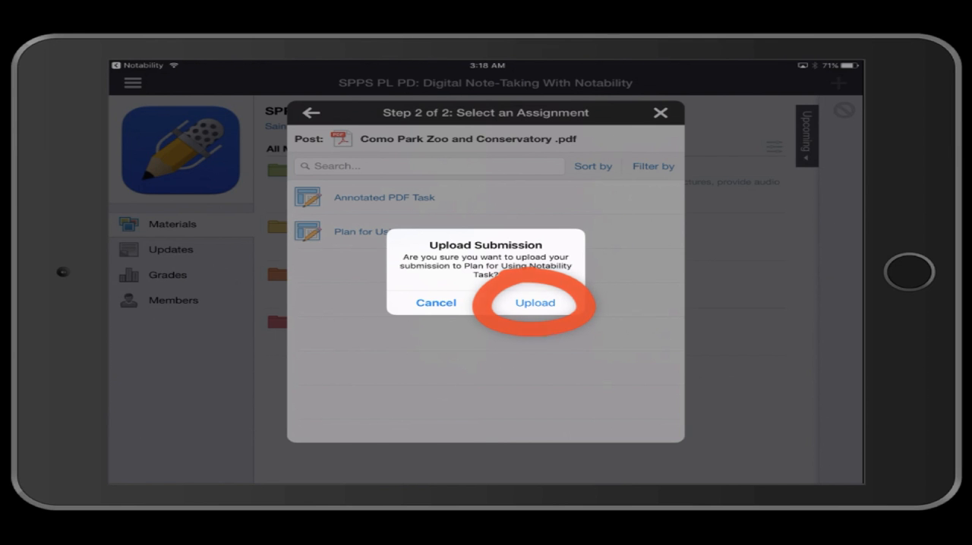
left_click(534, 304)
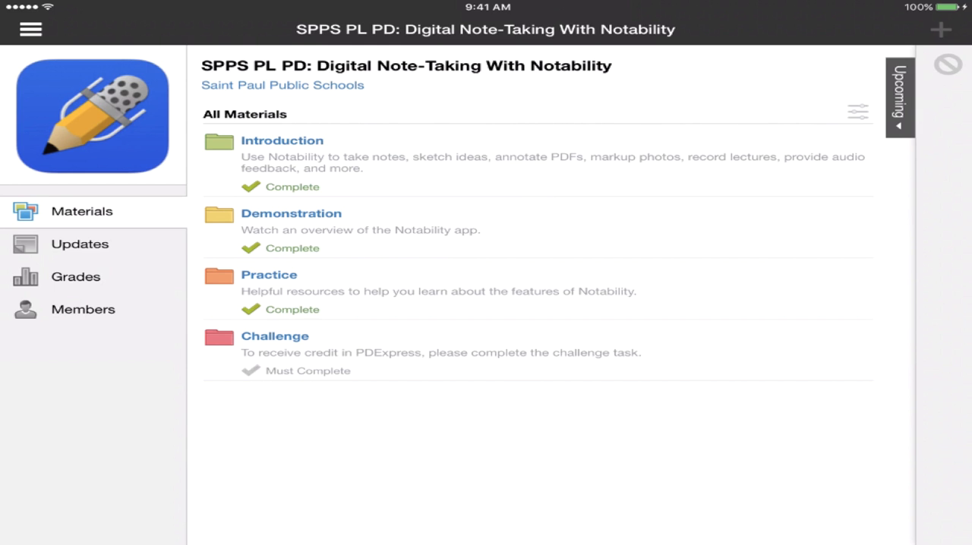
Locate the Plan for Using Notability Task inside the Challenge folder.
left_click(274, 335)
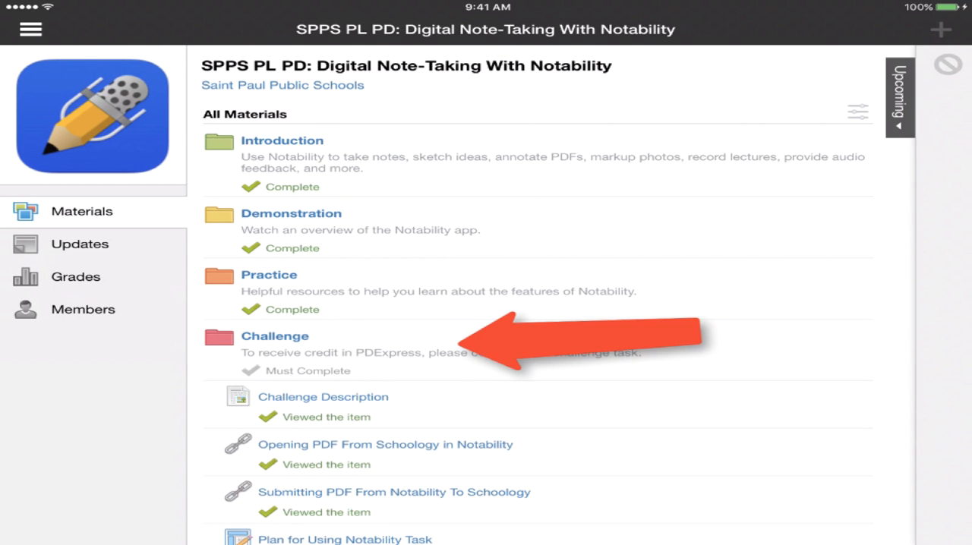
scroll("down", 3)
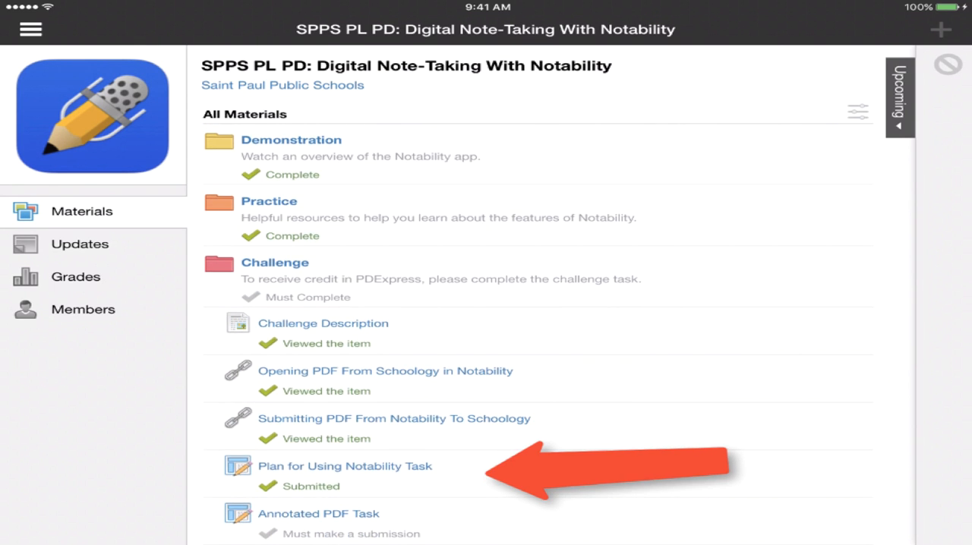
left_click(346, 466)
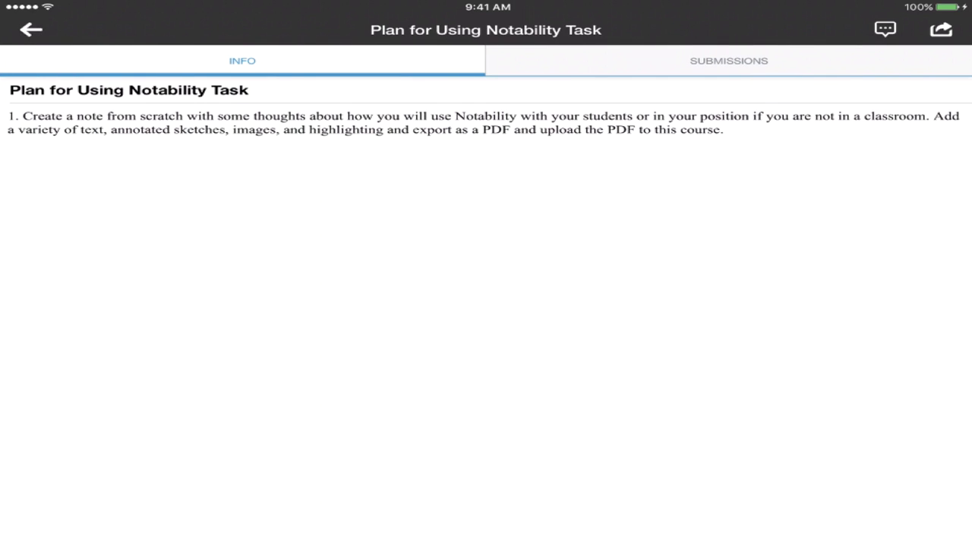
View the submitted Como Park Zoo PDF under Submissions as Revision 1.
left_click(731, 61)
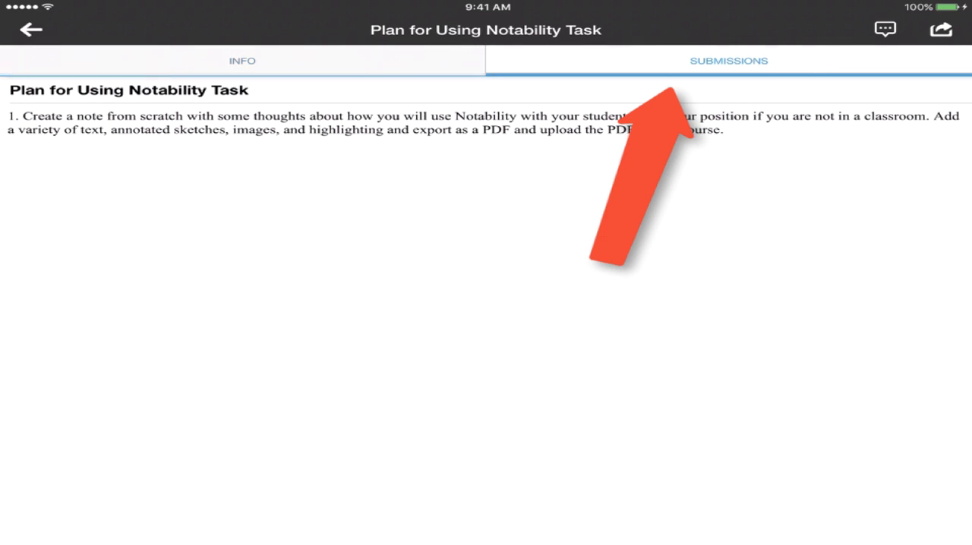
left_click(726, 61)
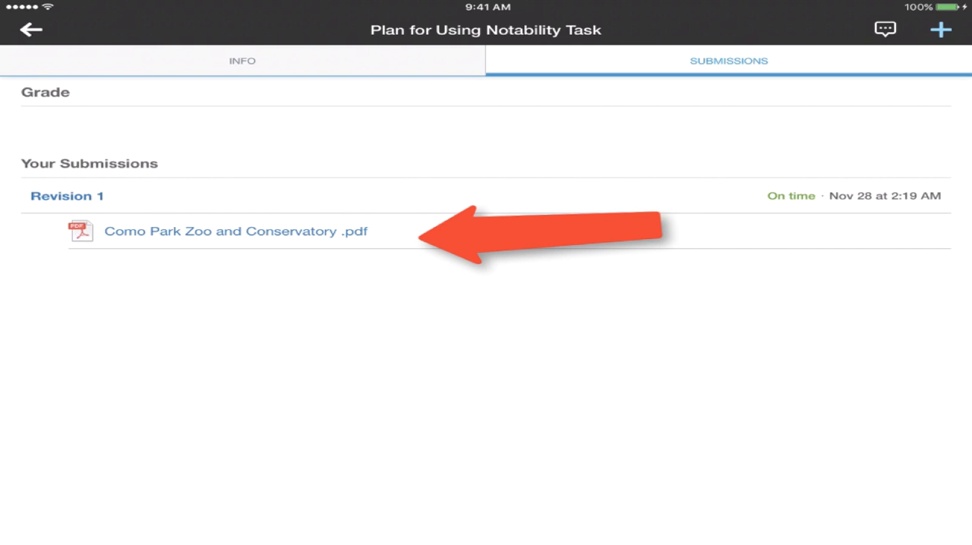
left_click(235, 231)
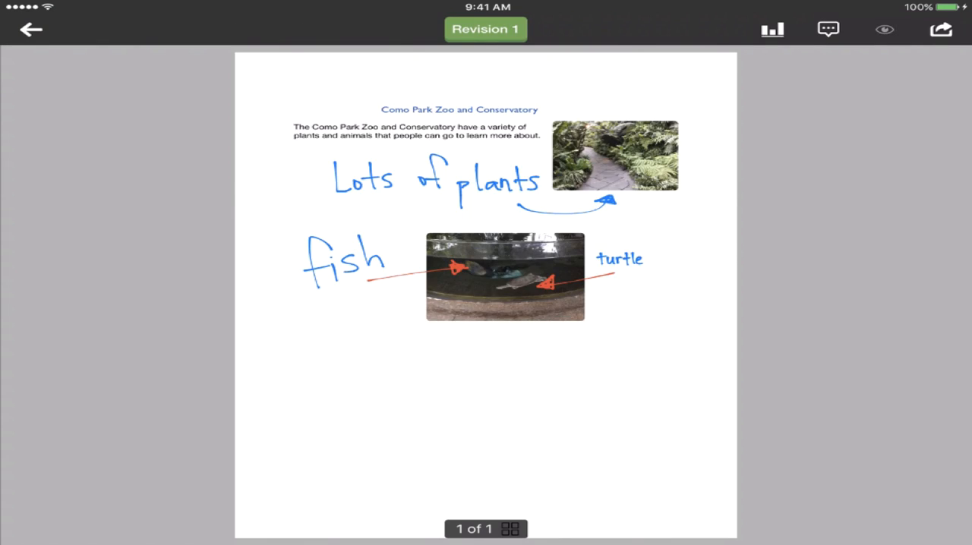